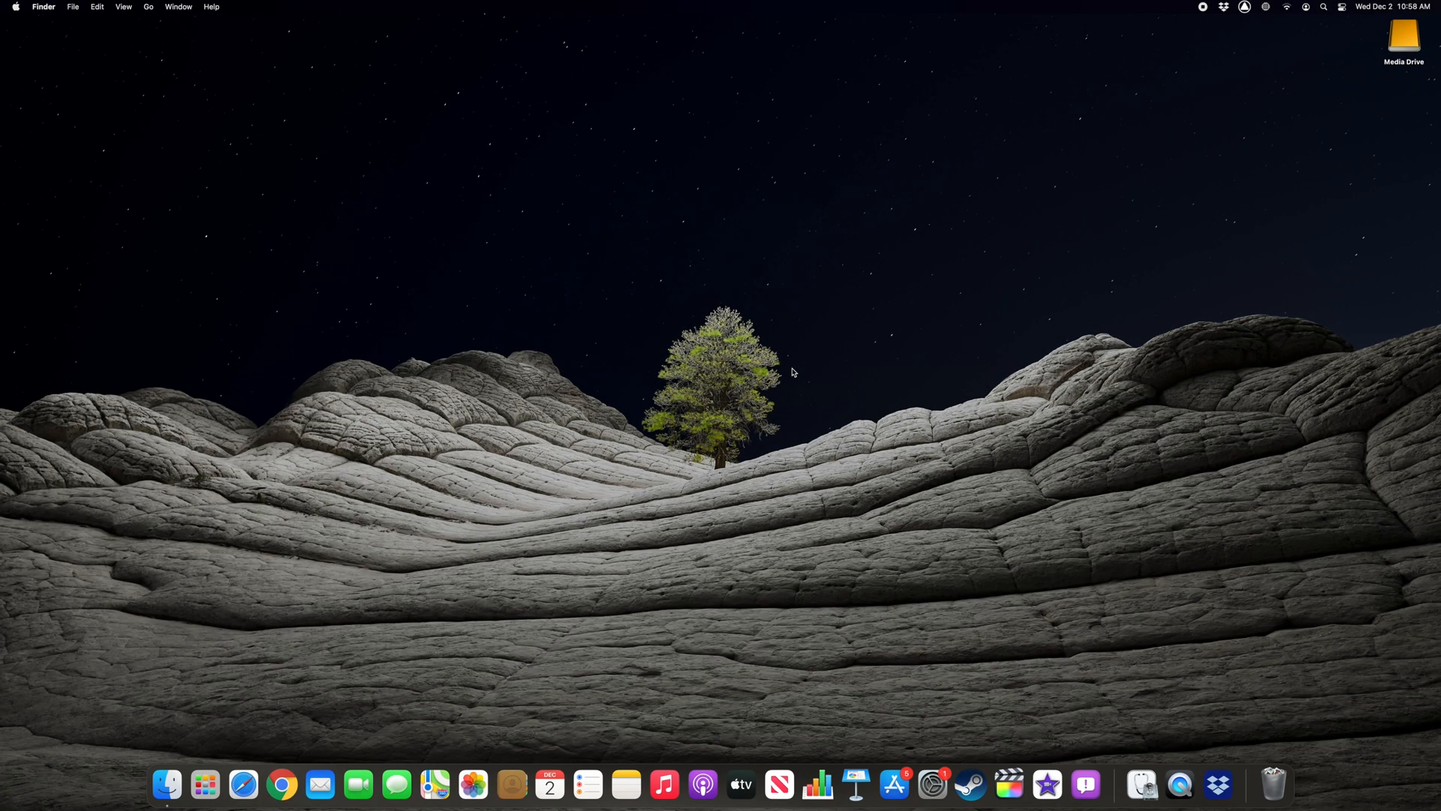
{"action": "mouse_move", "coordinate": [1012, 240]}
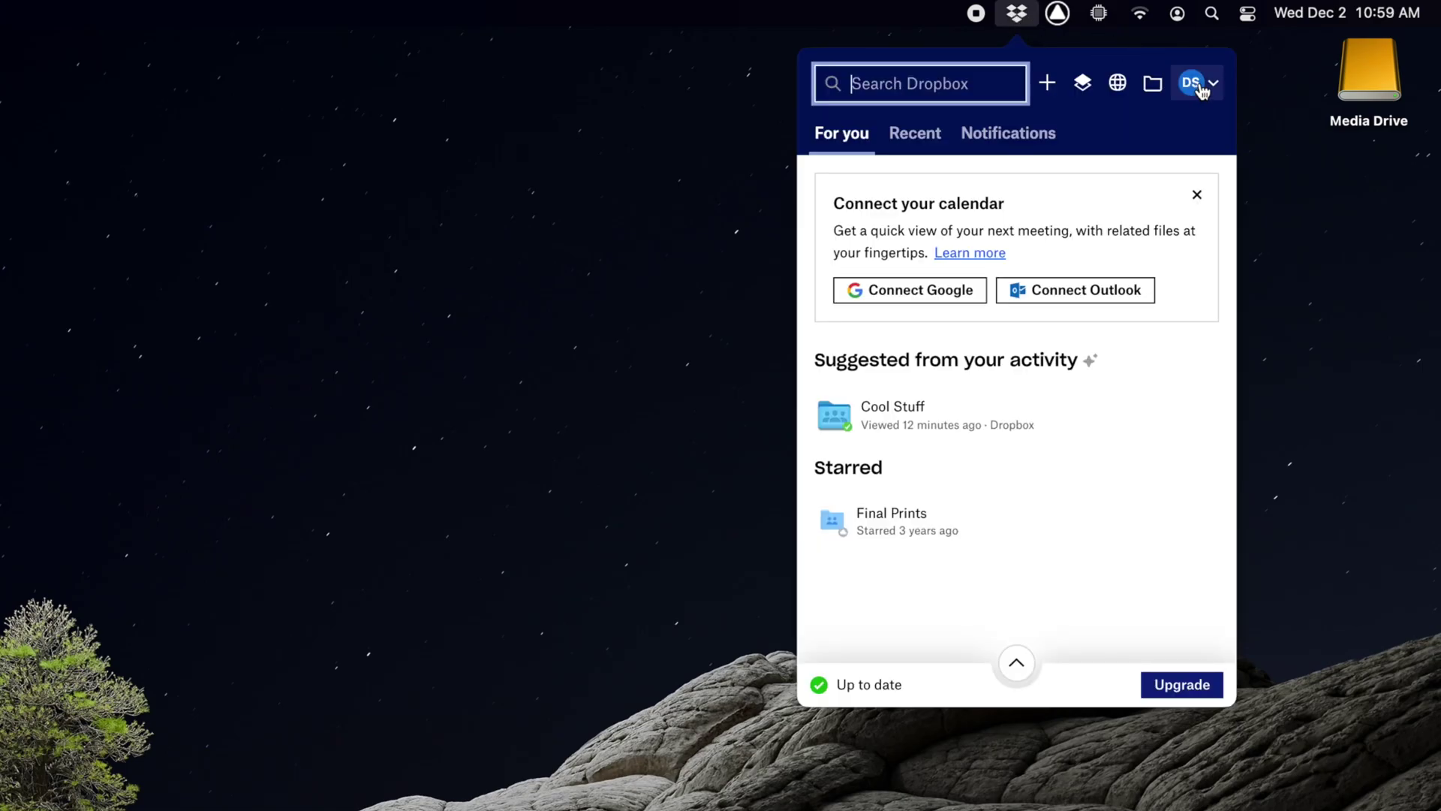
Quit the Dropbox app from its menu bar account menu
{"action": "left_click", "coordinate": [1219, 85]}
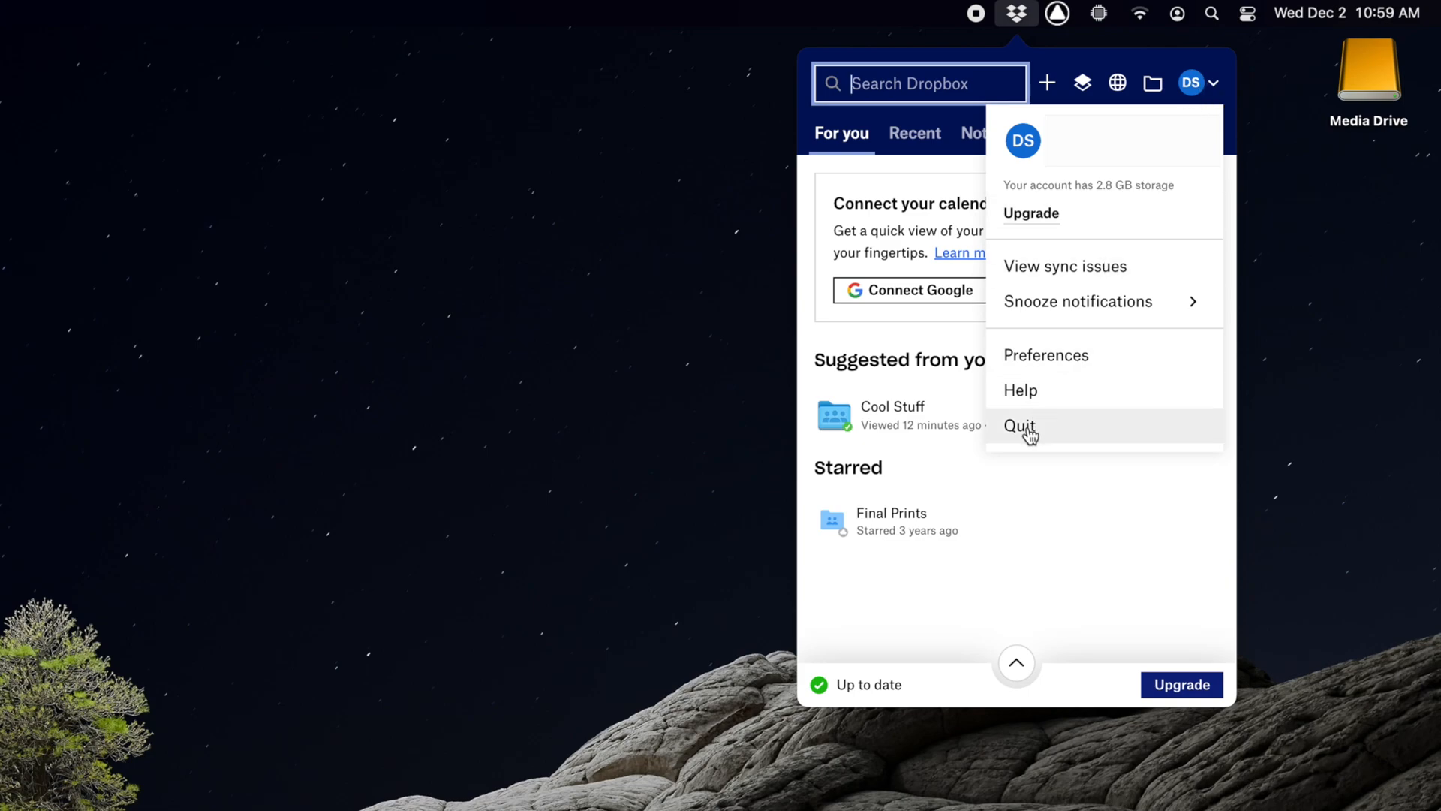
{"action": "left_click", "coordinate": [1021, 426]}
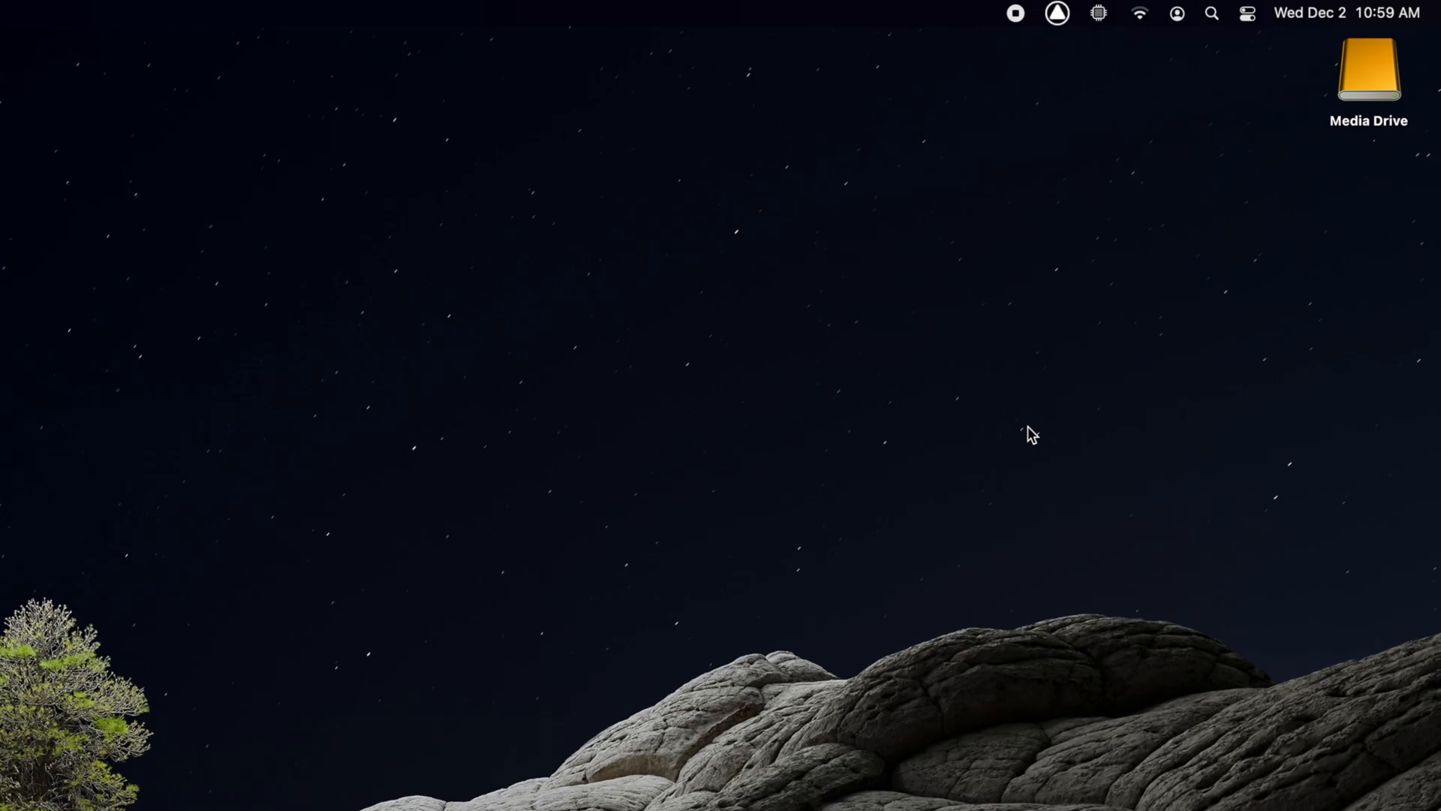
{"action": "mouse_move", "coordinate": [171, 776]}
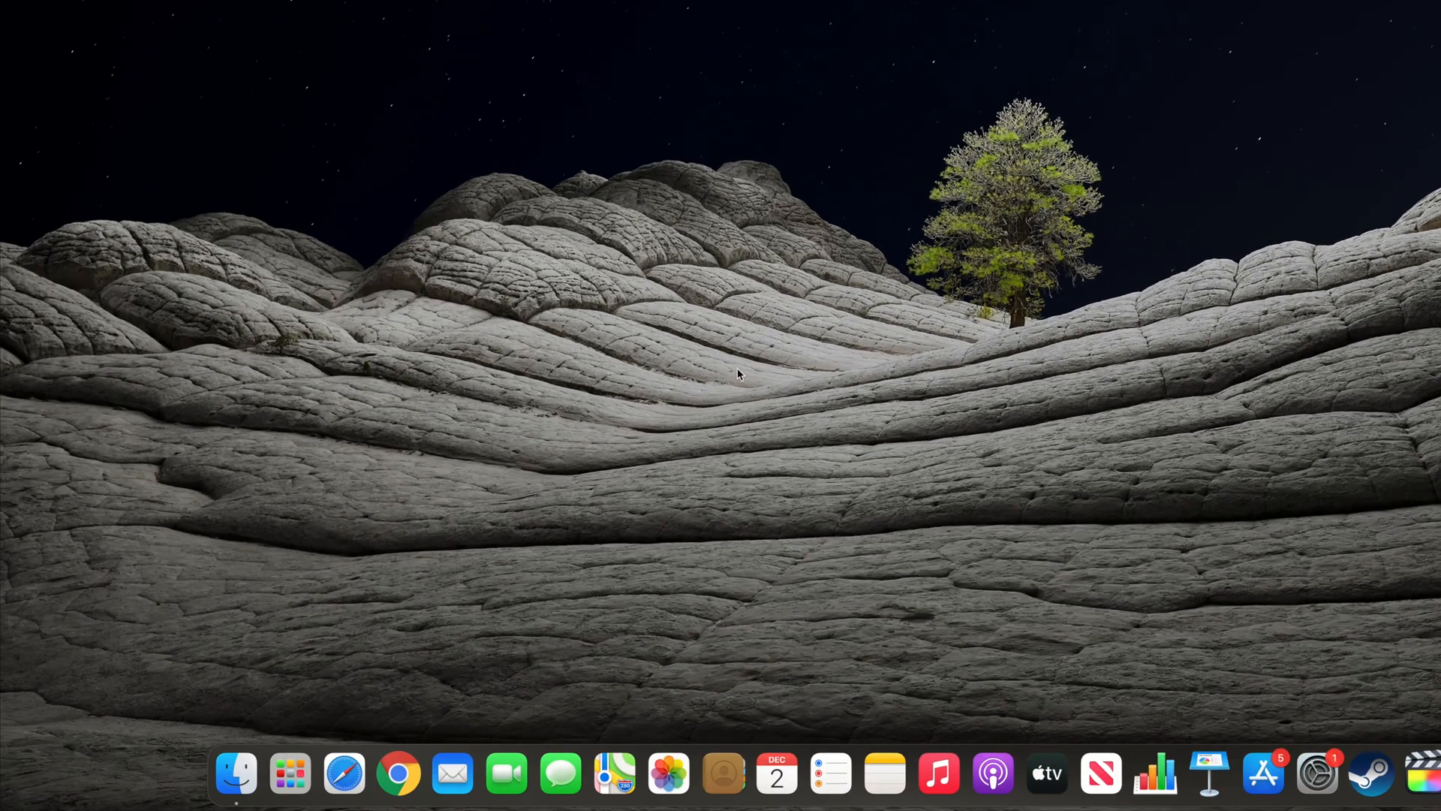
Move Dropbox from Applications to the Trash, entering the password to authorize it
{"action": "left_click", "coordinate": [238, 783]}
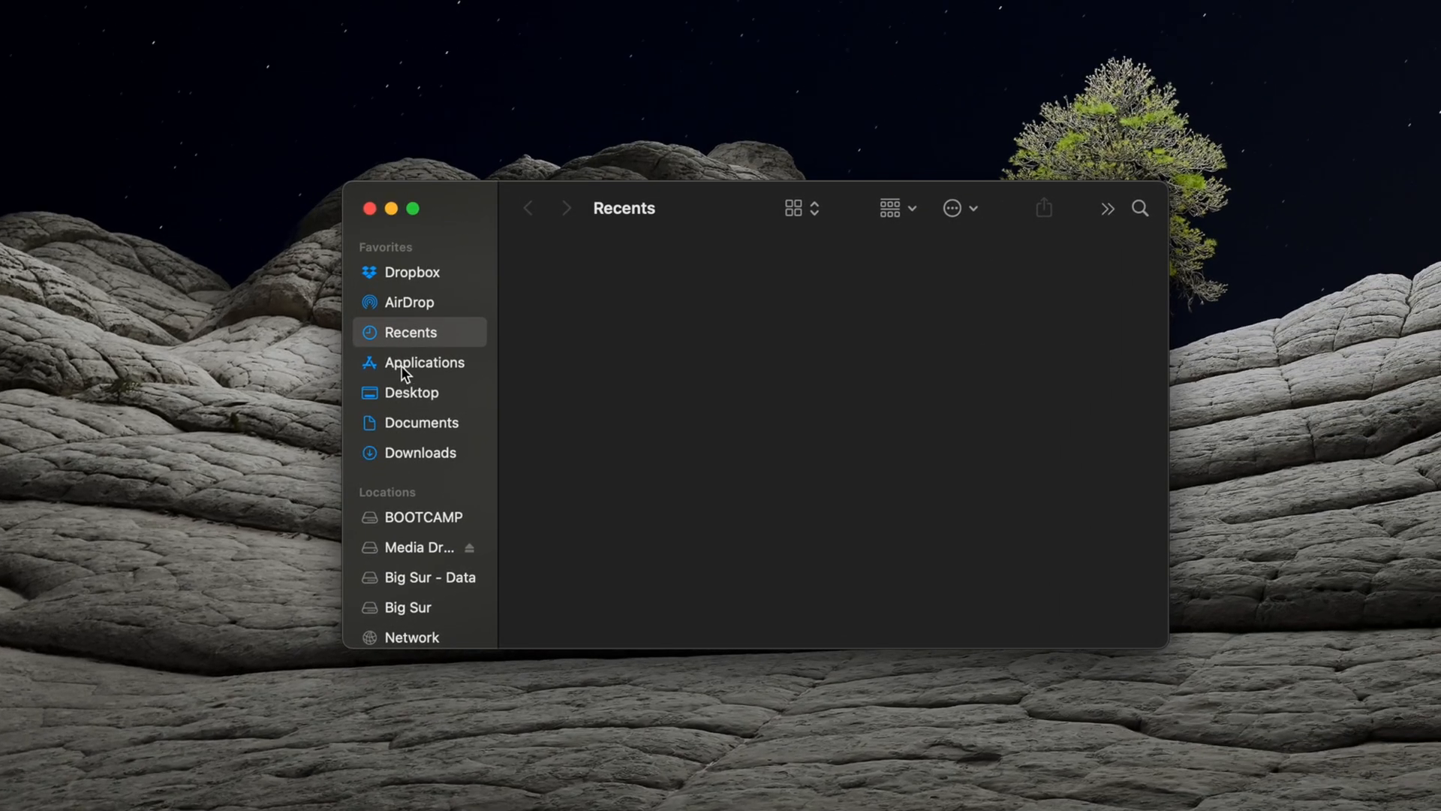
{"action": "left_click", "coordinate": [423, 362]}
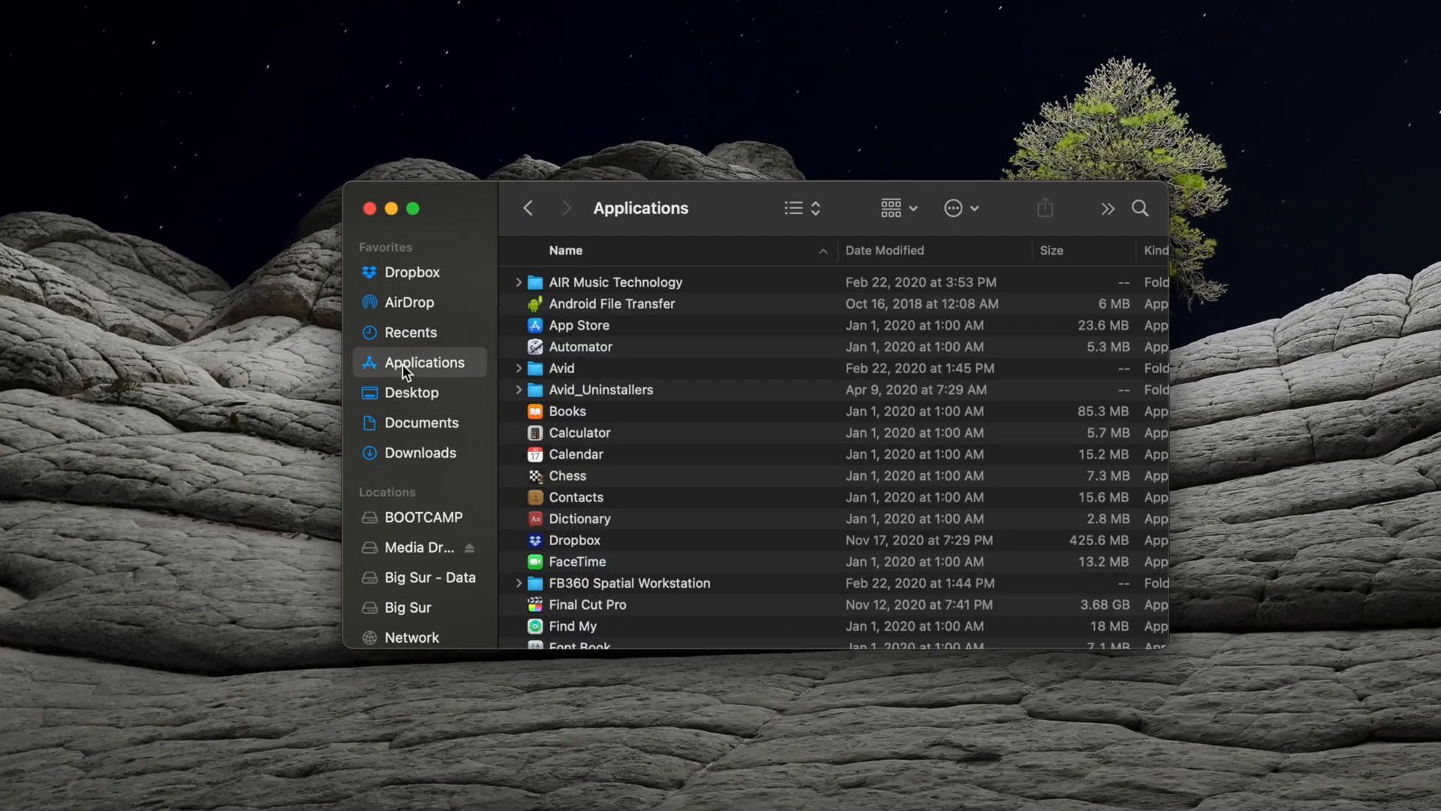
{"action": "mouse_move", "coordinate": [563, 548]}
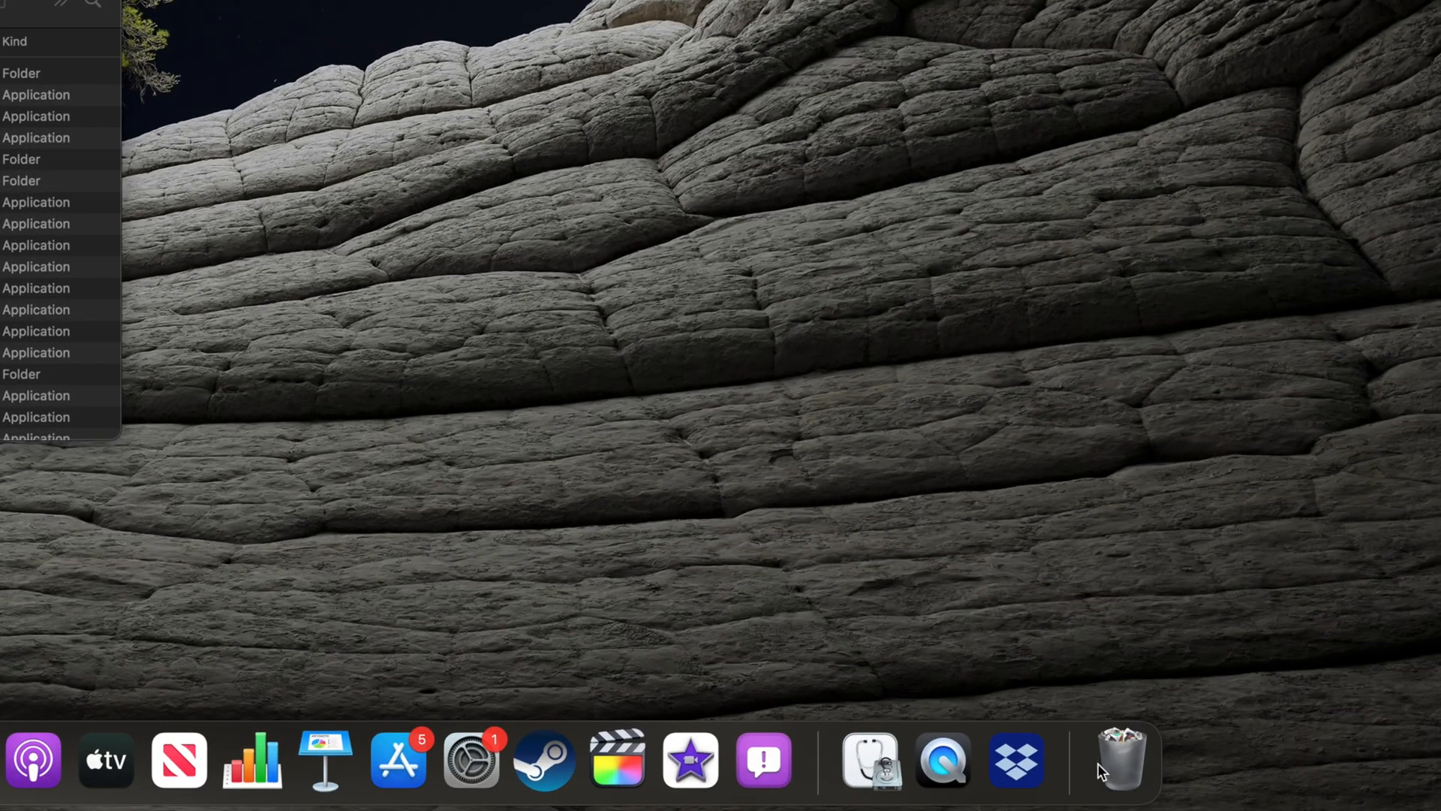
{"action": "type", "text": "•••"}
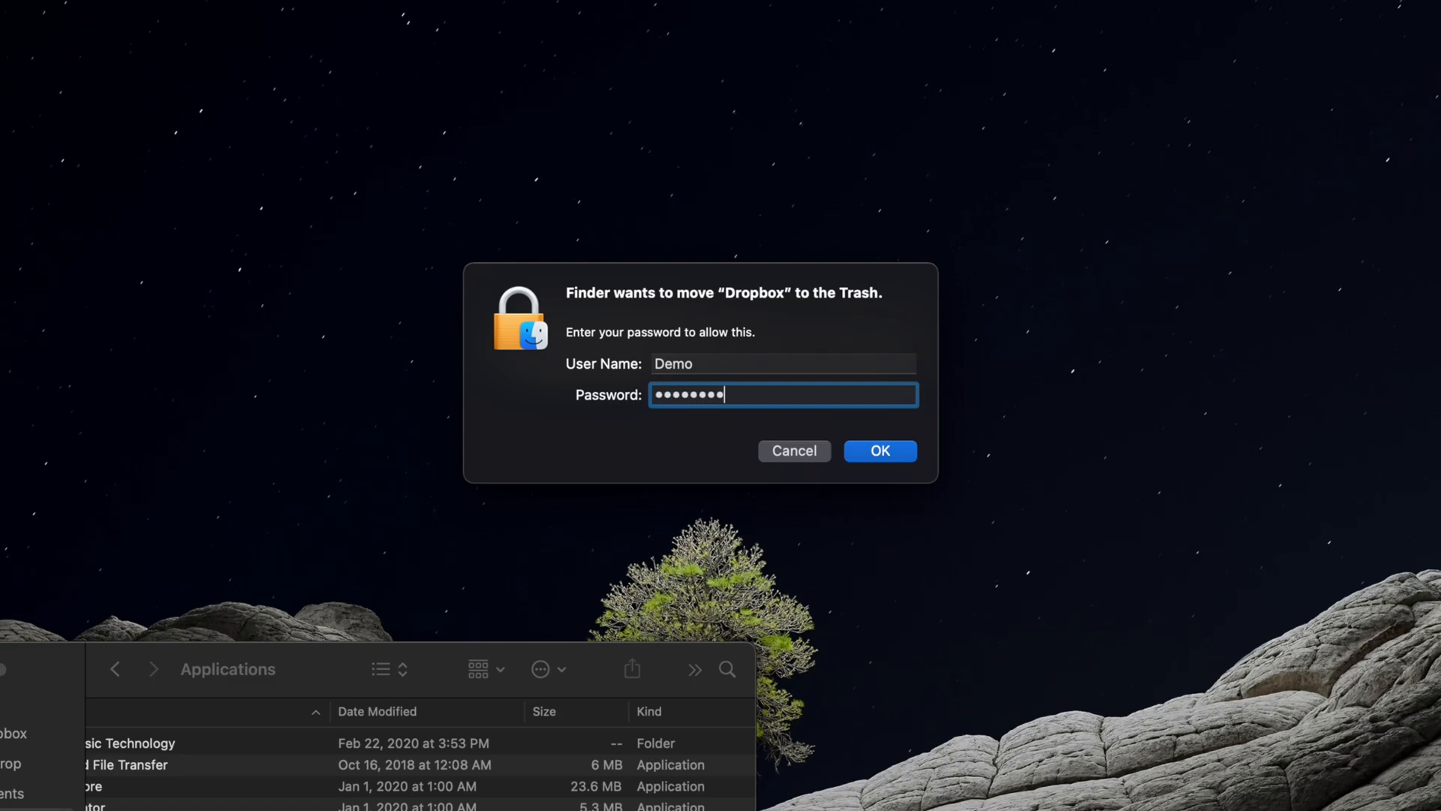
{"action": "left_click", "coordinate": [879, 451]}
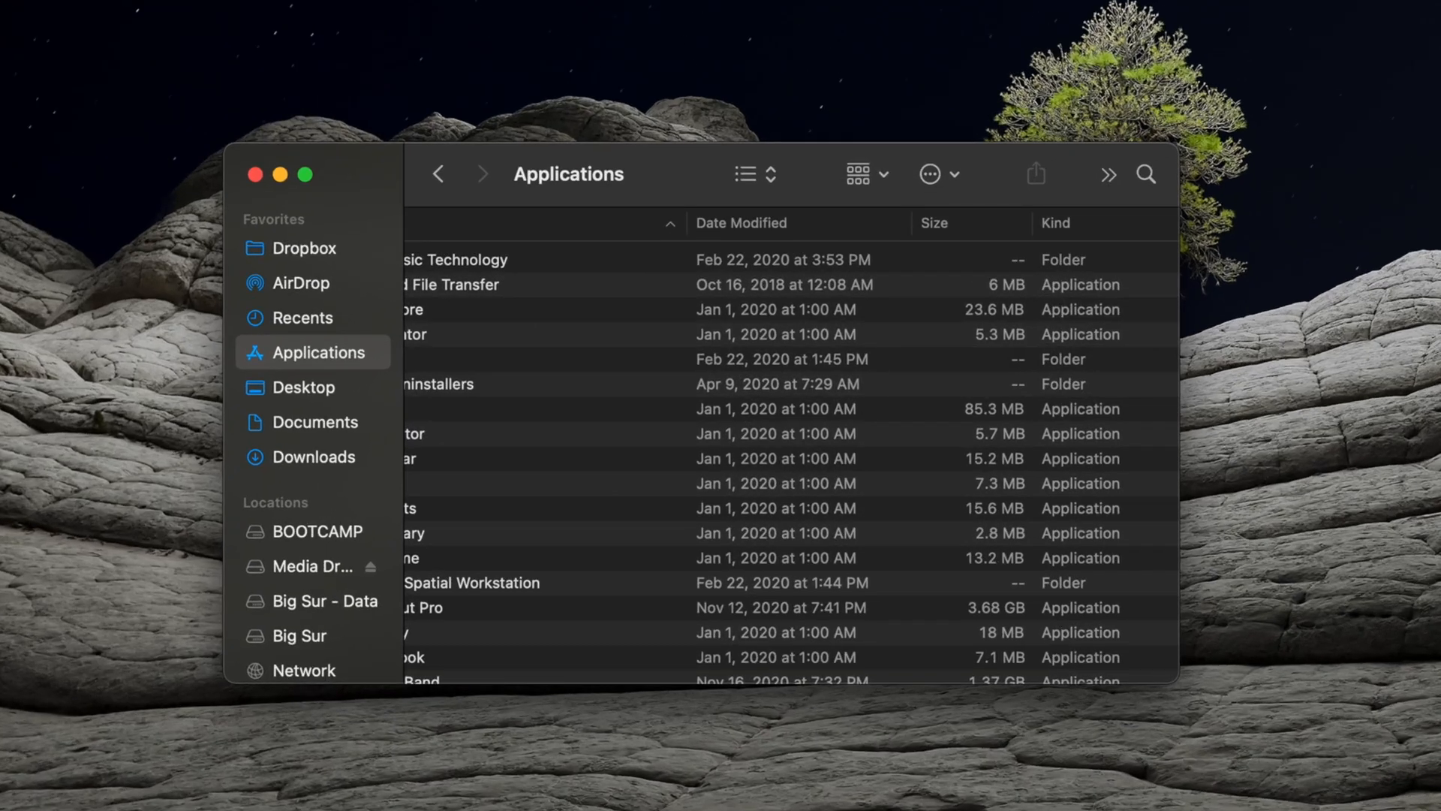
{"action": "mouse_move", "coordinate": [329, 263]}
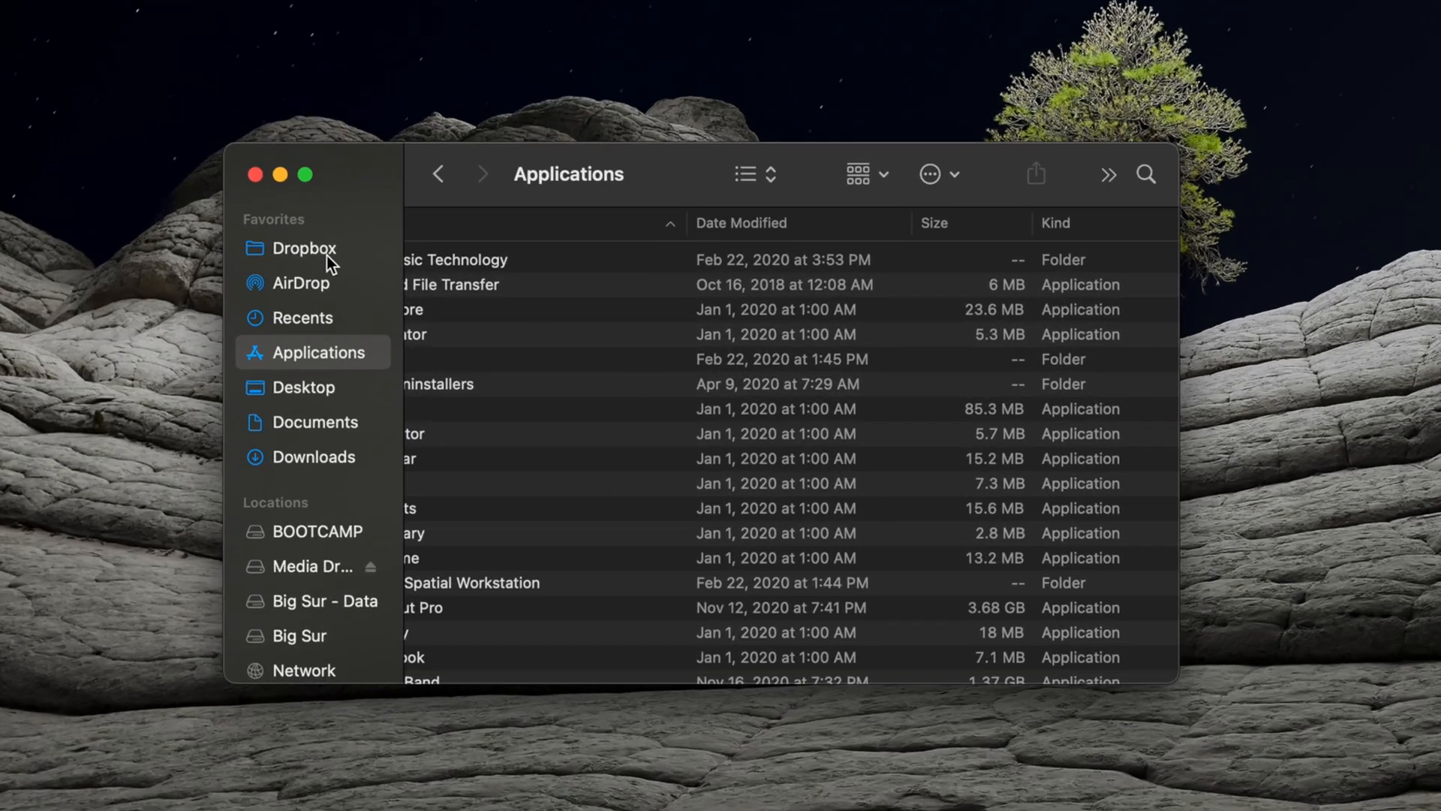
Inspect the Cool Stuff folder inside Dropbox by expanding and collapsing it
{"action": "left_click", "coordinate": [304, 249]}
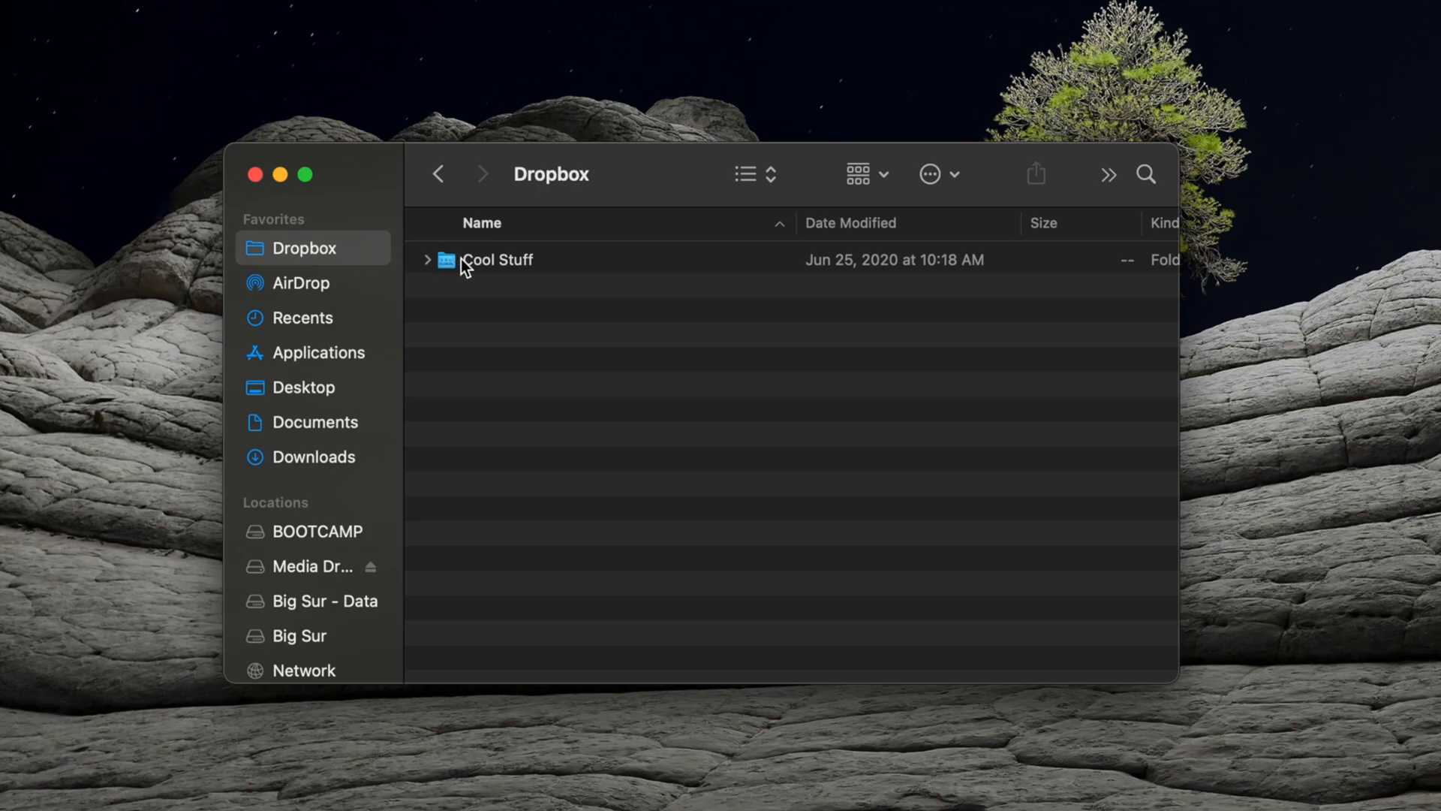
{"action": "left_click", "coordinate": [496, 261]}
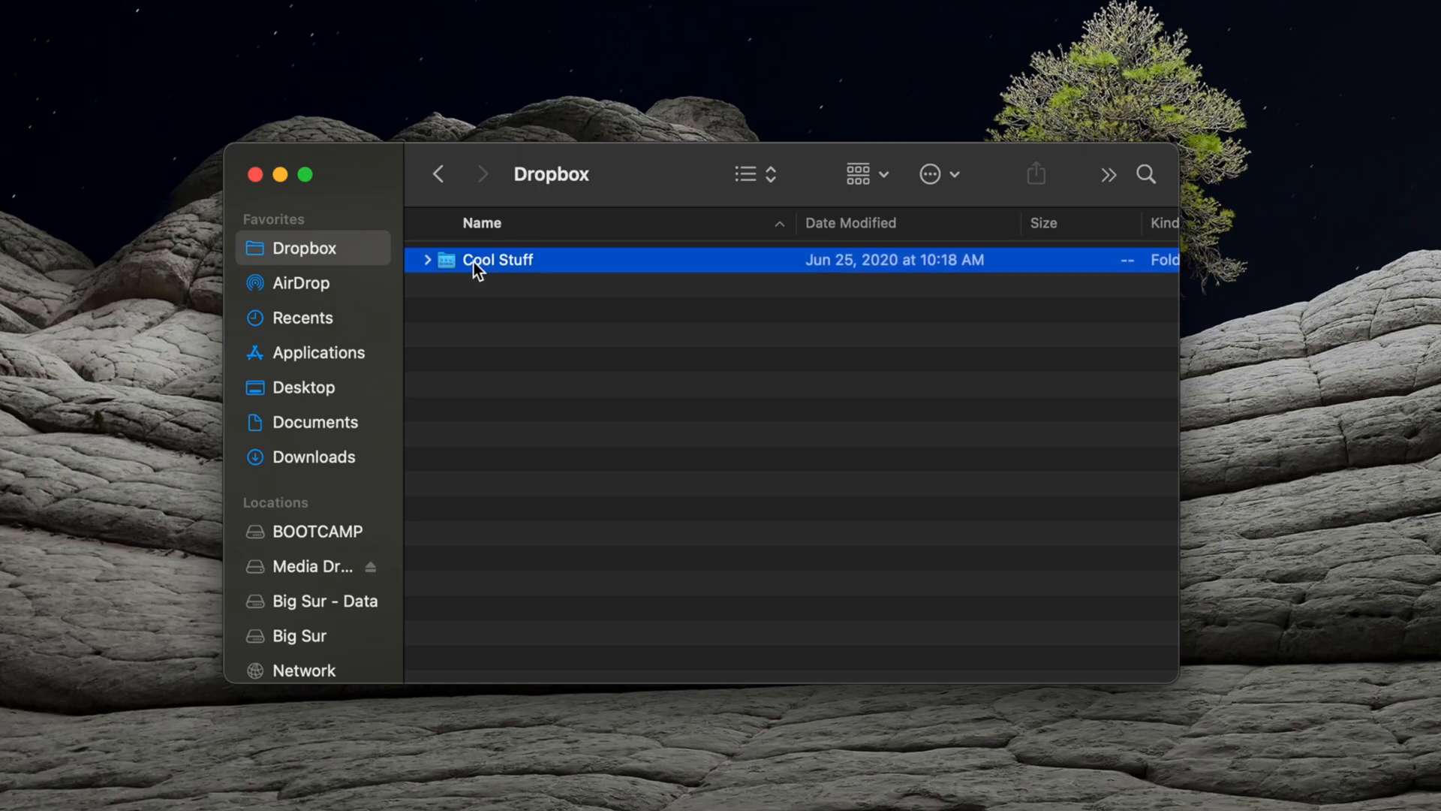
{"action": "mouse_move", "coordinate": [433, 271]}
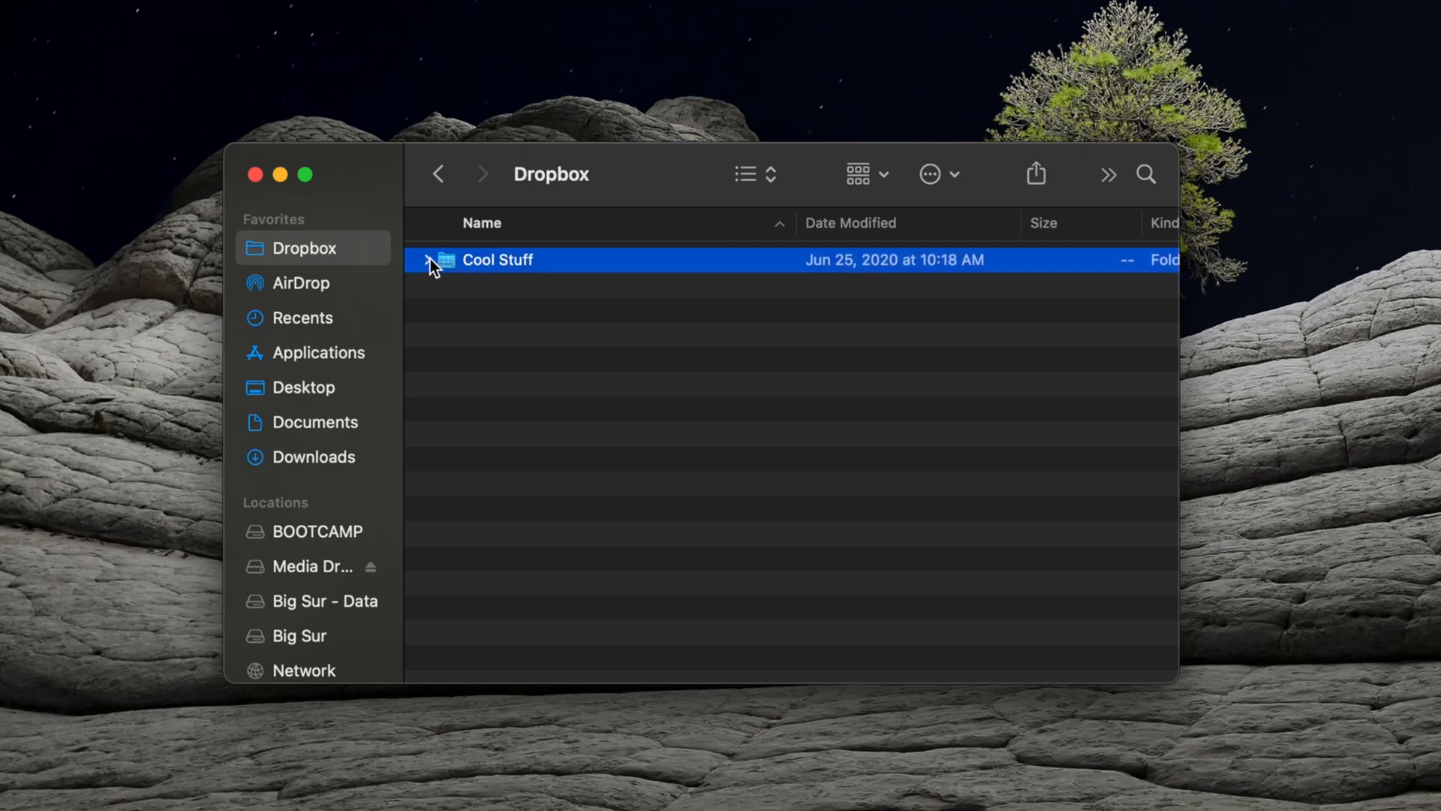
{"action": "left_click", "coordinate": [431, 261]}
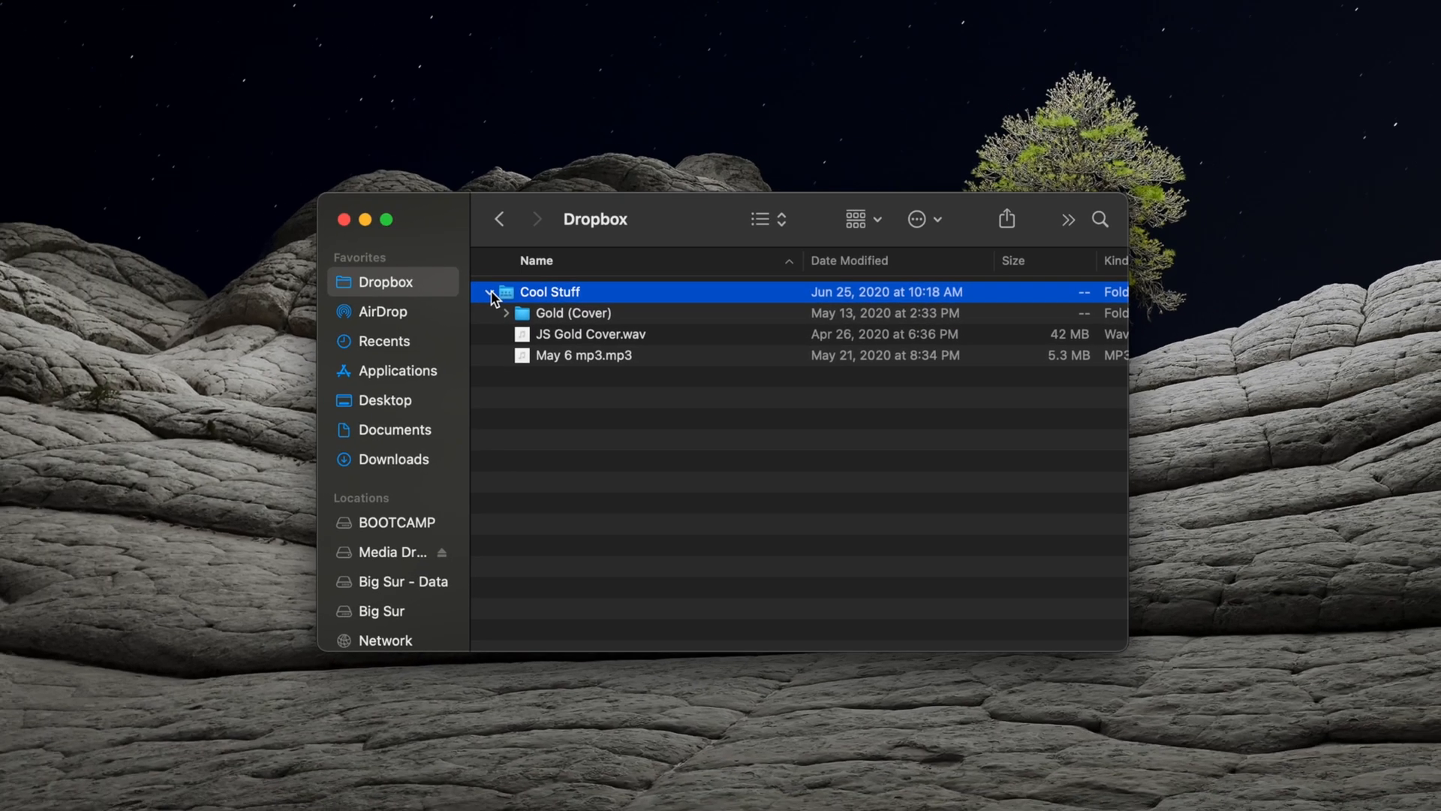
{"action": "left_click", "coordinate": [491, 292]}
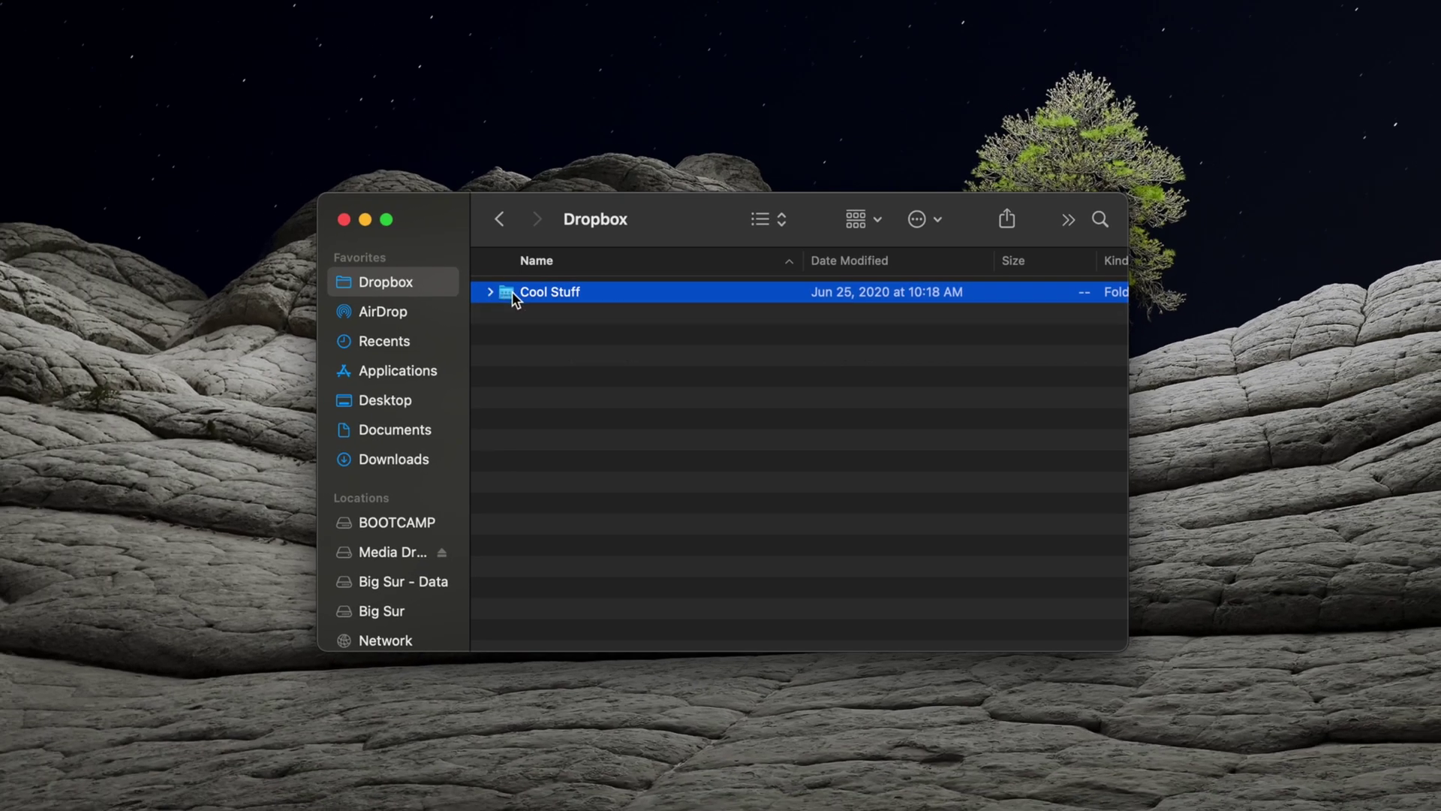
Enable the demo home folder in Finder's sidebar favourites via Preferences > Sidebar
{"action": "left_click", "coordinate": [93, 15]}
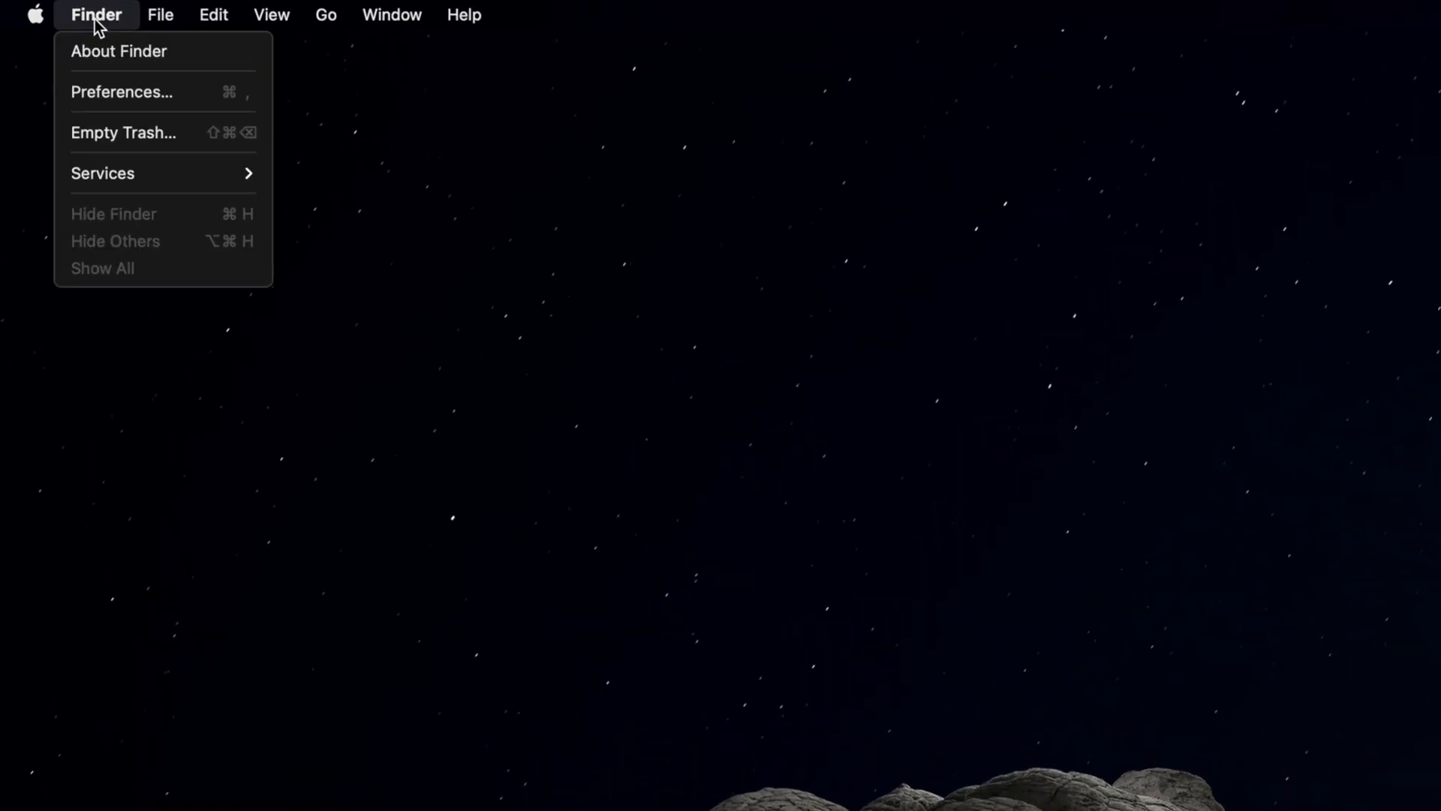
{"action": "mouse_move", "coordinate": [126, 96]}
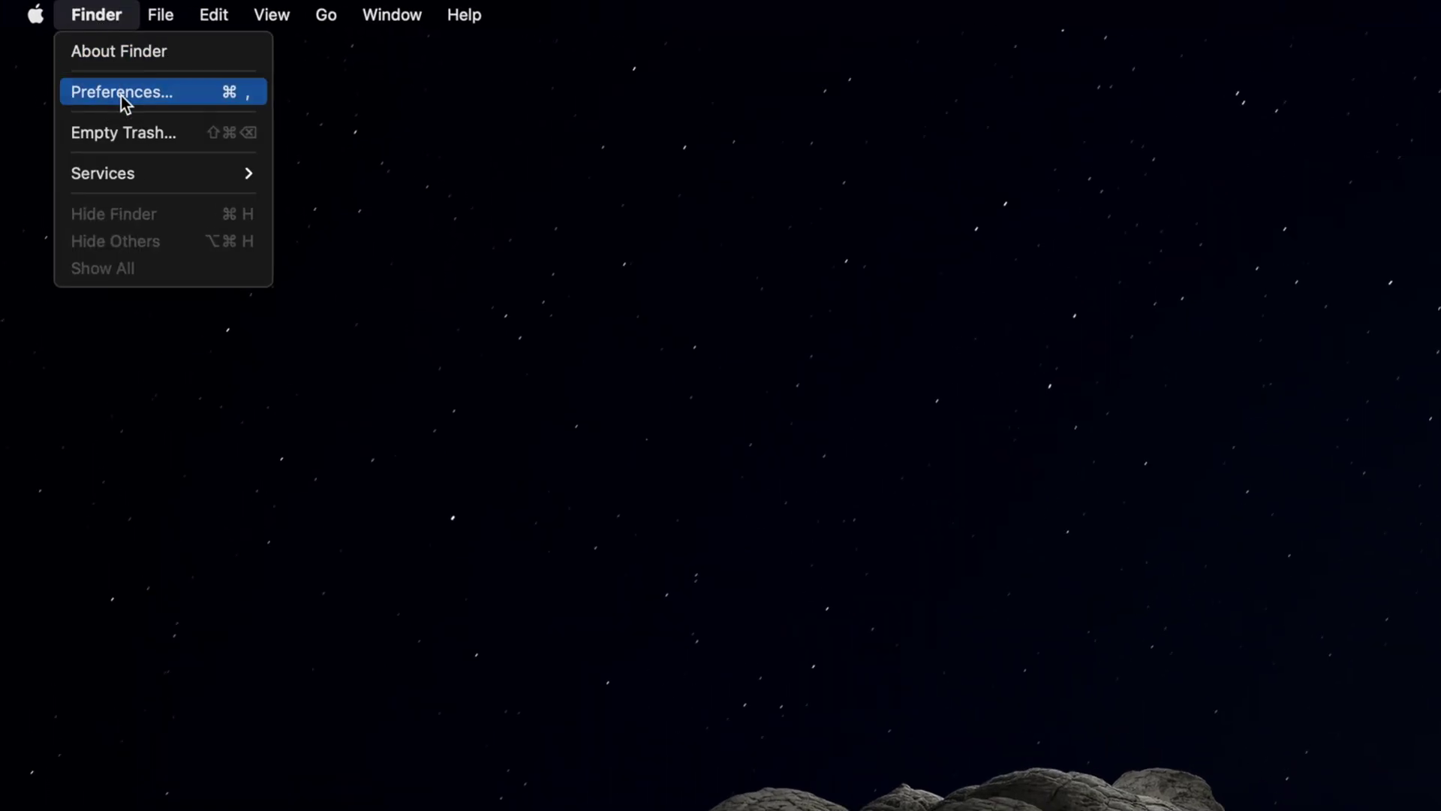
{"action": "left_click", "coordinate": [122, 92]}
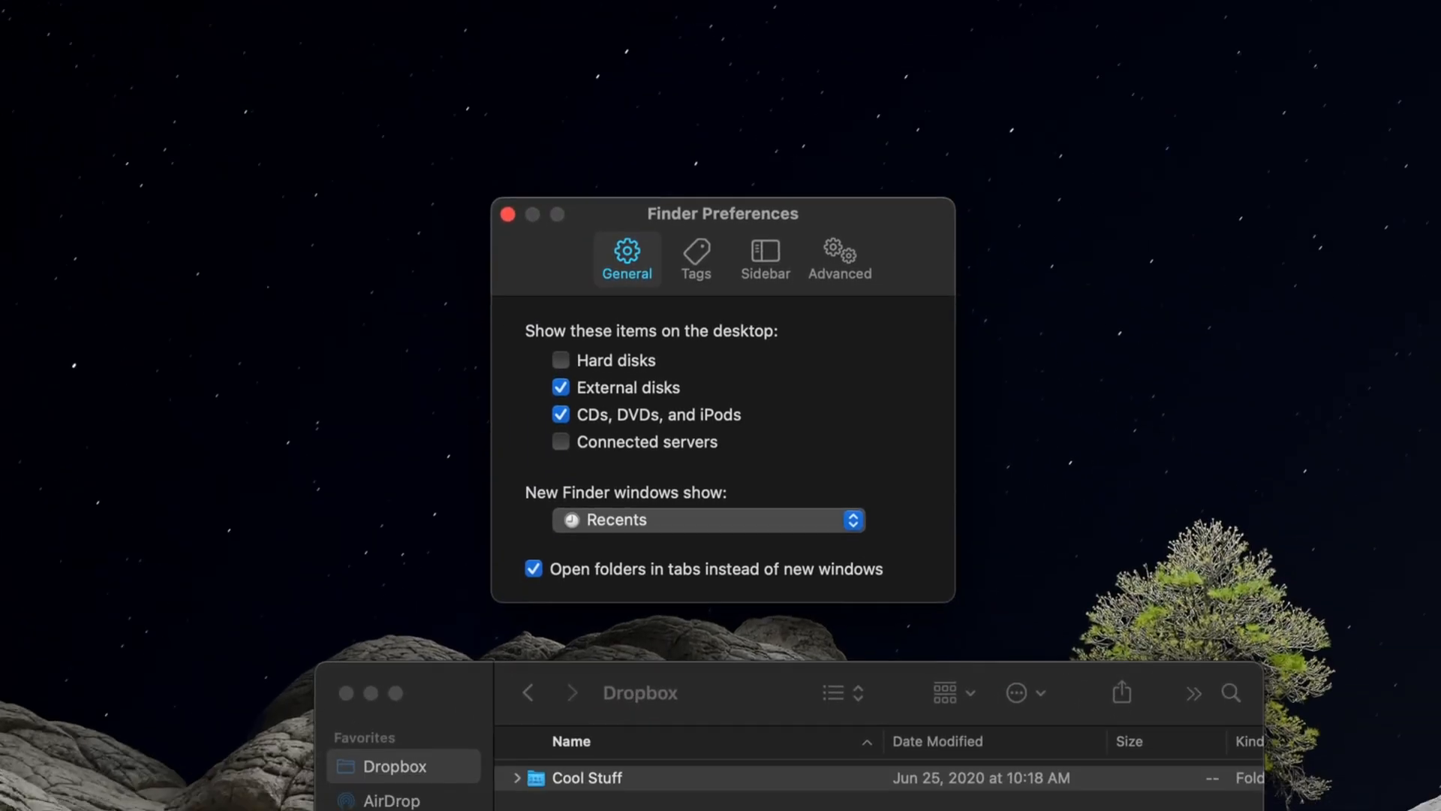
{"action": "left_click", "coordinate": [765, 259]}
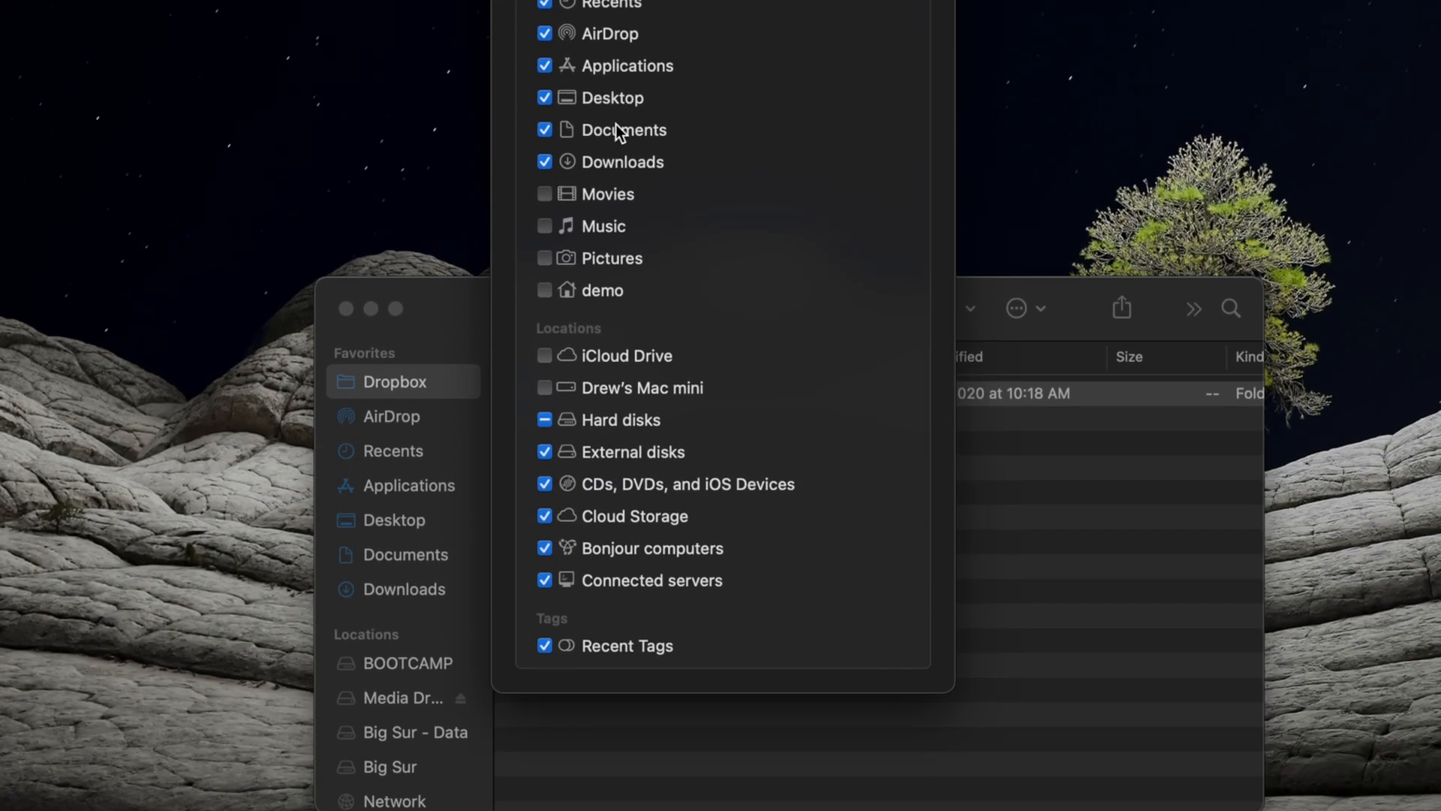
{"action": "left_click", "coordinate": [544, 291]}
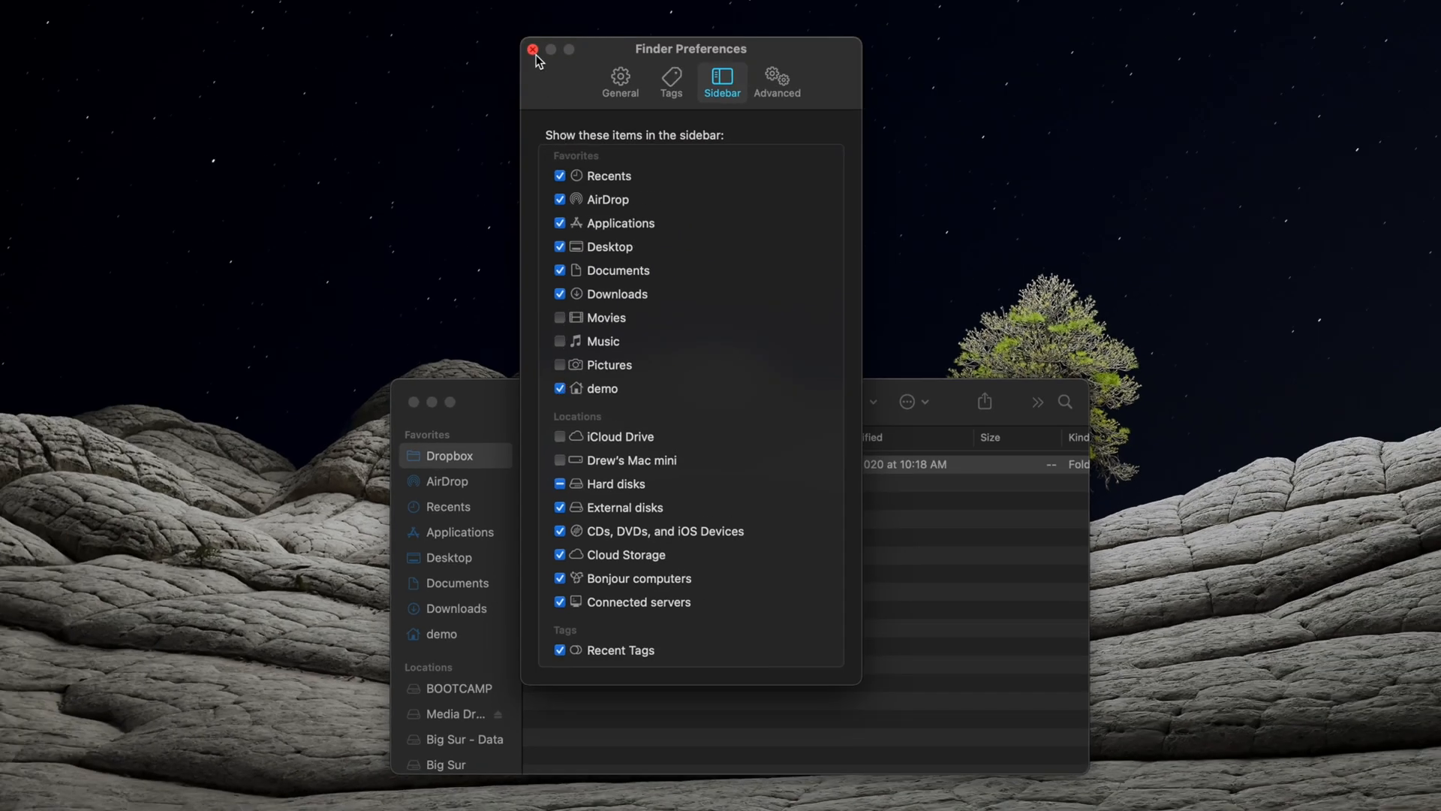
{"action": "left_click", "coordinate": [534, 49]}
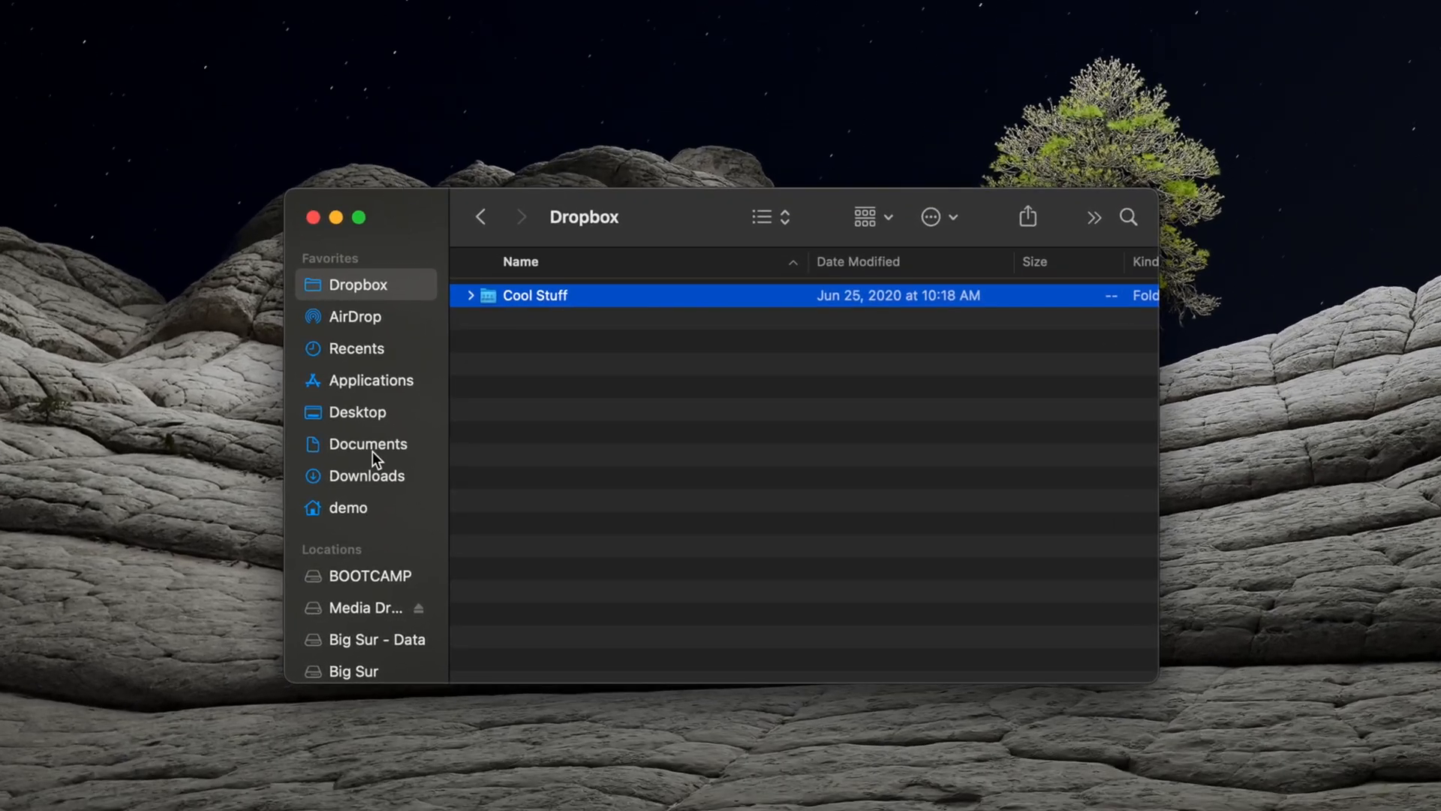
Trash the Dropbox folder from the demo home folder and empty the Trash
{"action": "left_click", "coordinate": [348, 507]}
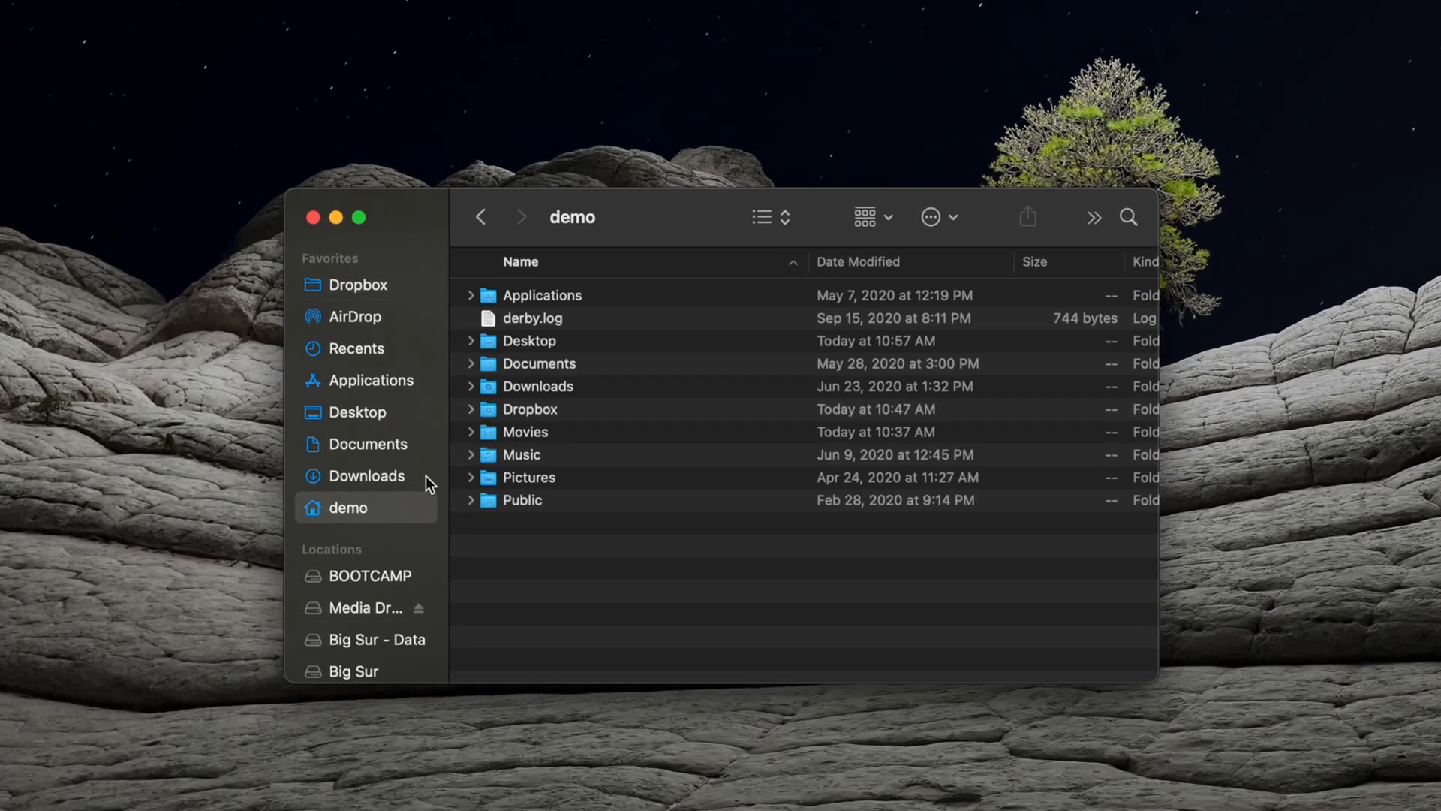
{"action": "left_click", "coordinate": [530, 408]}
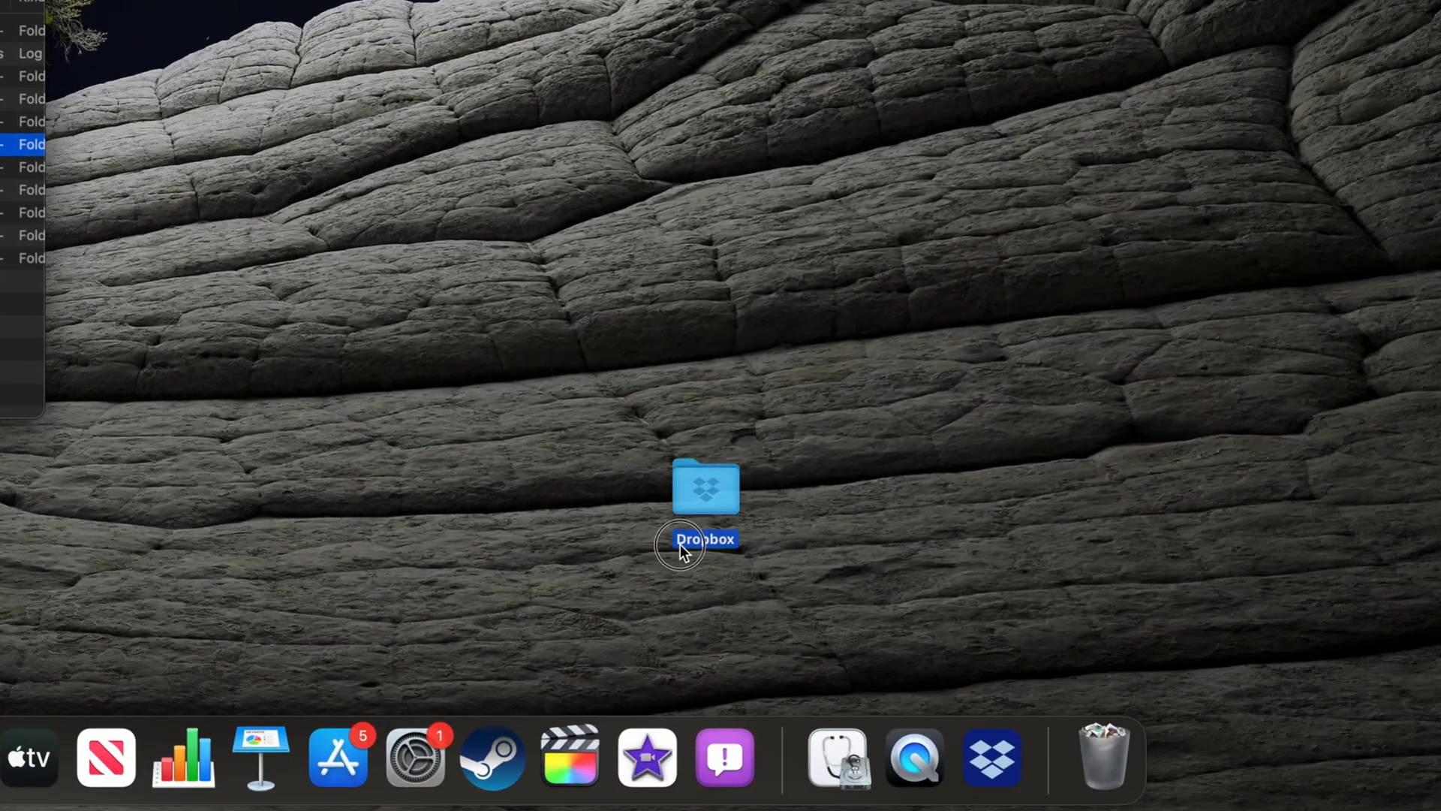
{"action": "right_click", "coordinate": [1102, 758]}
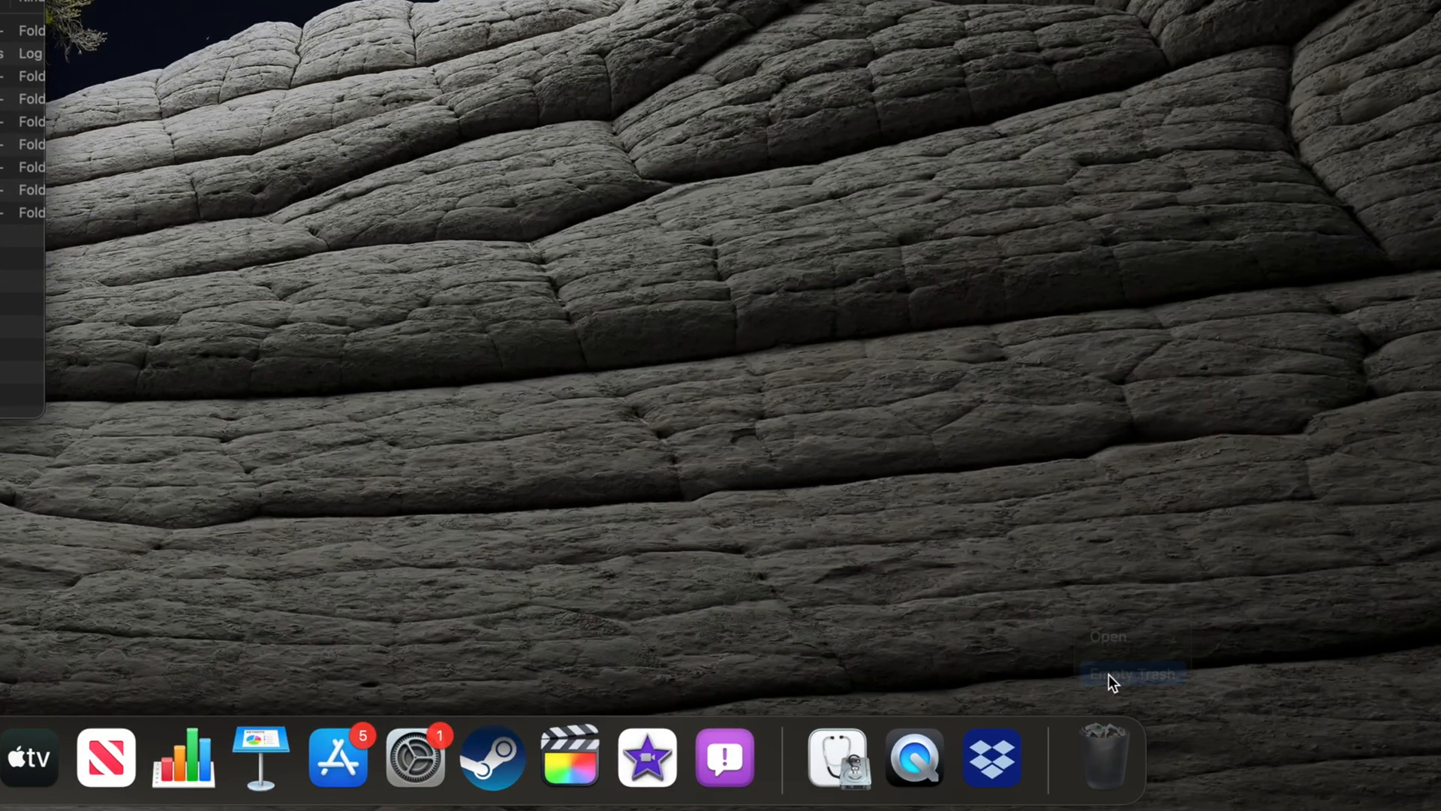
{"action": "left_click", "coordinate": [1128, 674]}
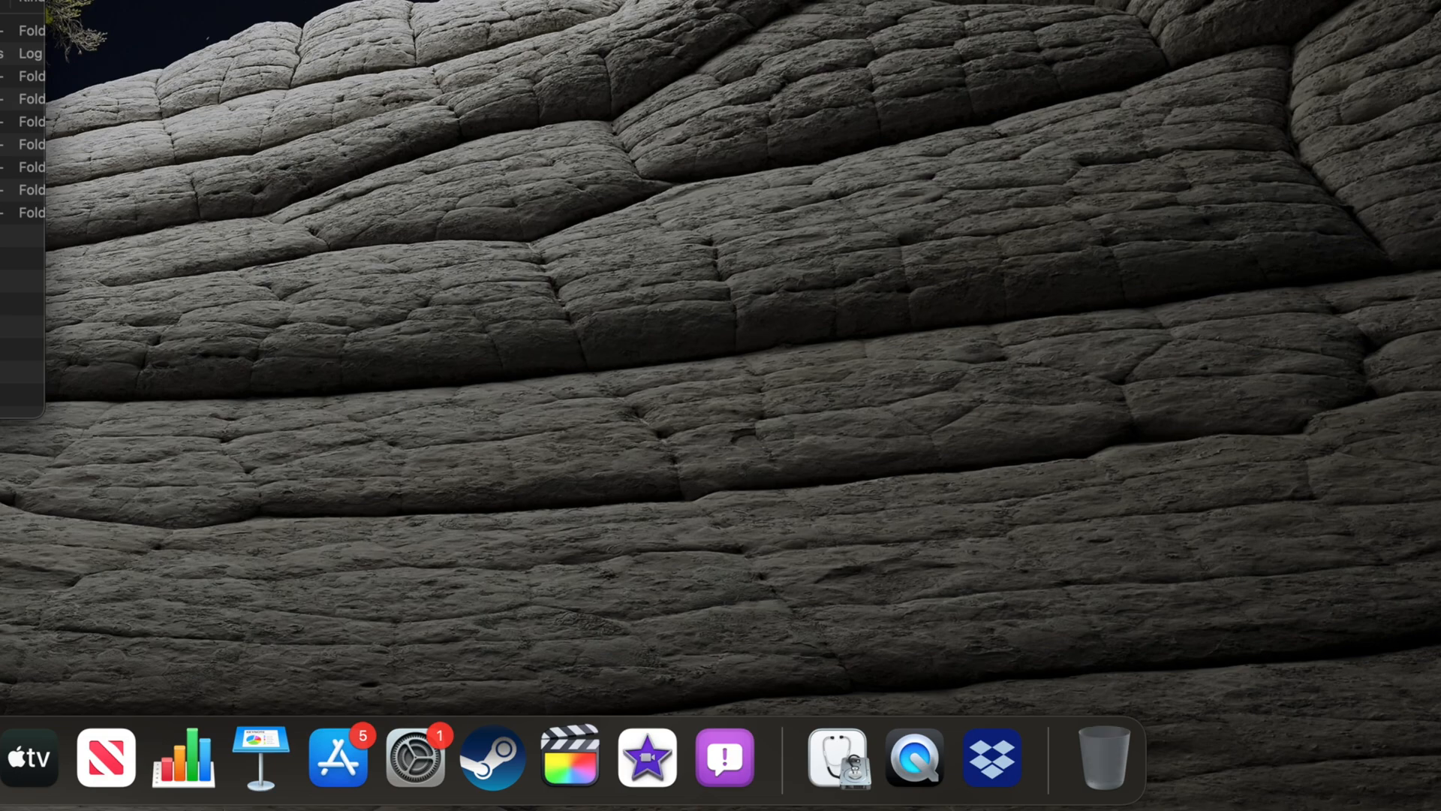
{"action": "mouse_move", "coordinate": [991, 768]}
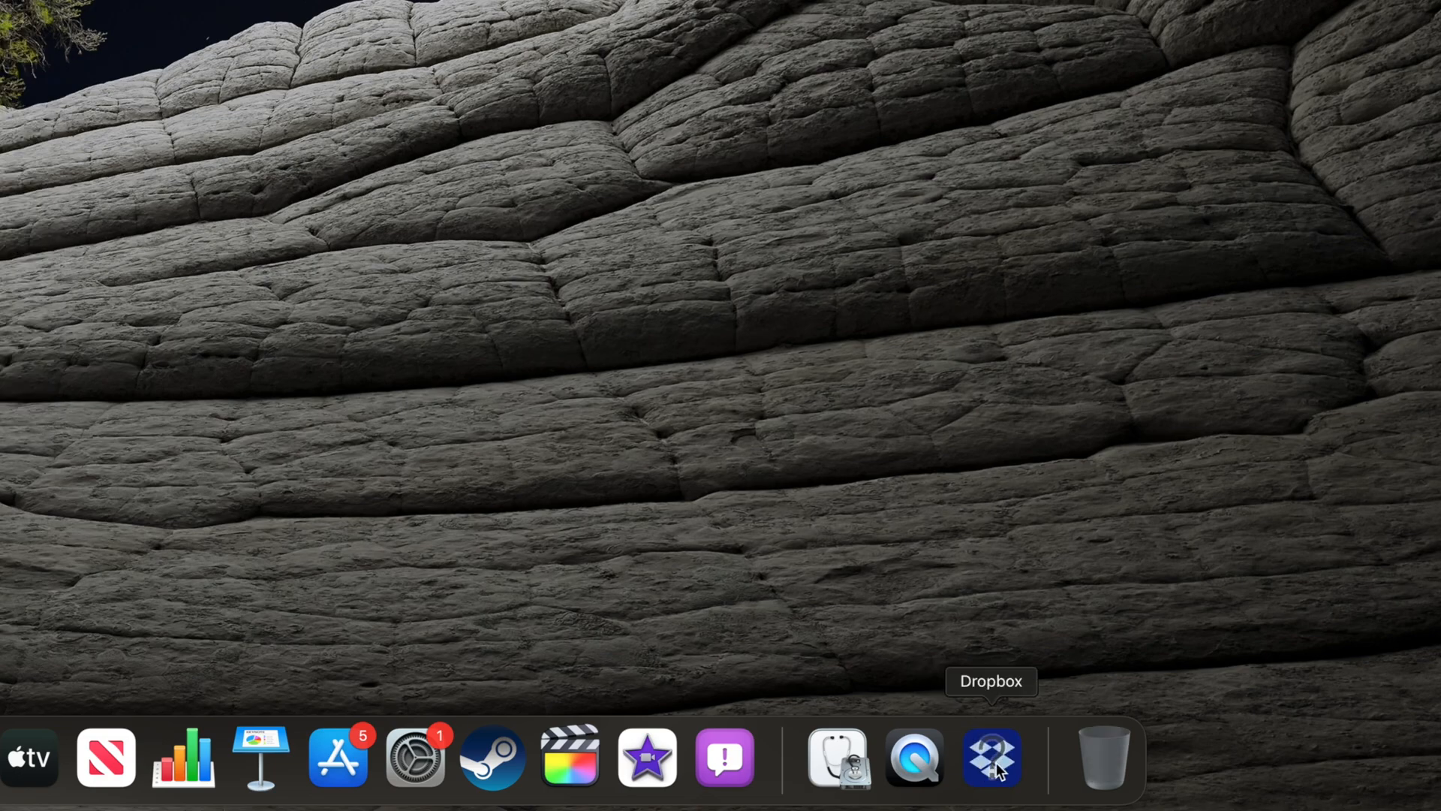